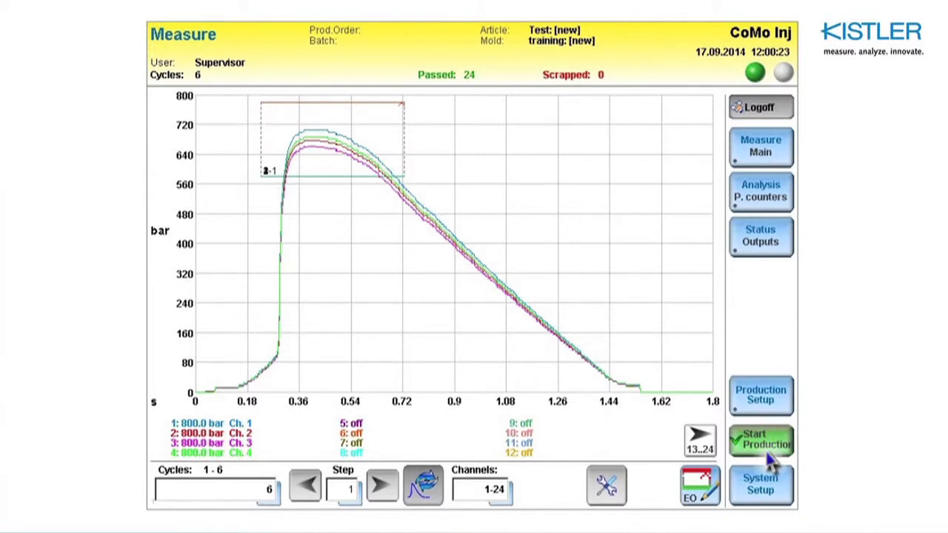
- Start setting up a new production order from the Measure screen
click(761, 442)
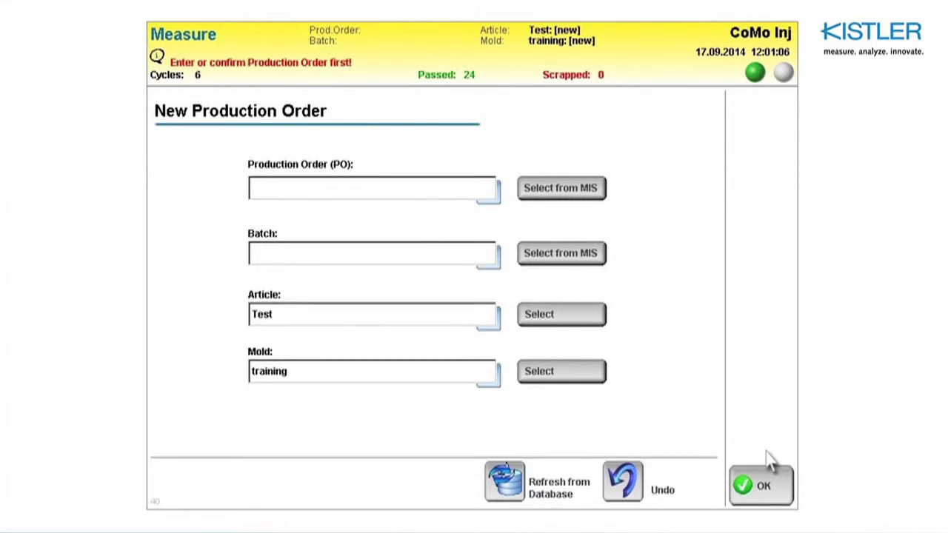
mouse_move(259, 193)
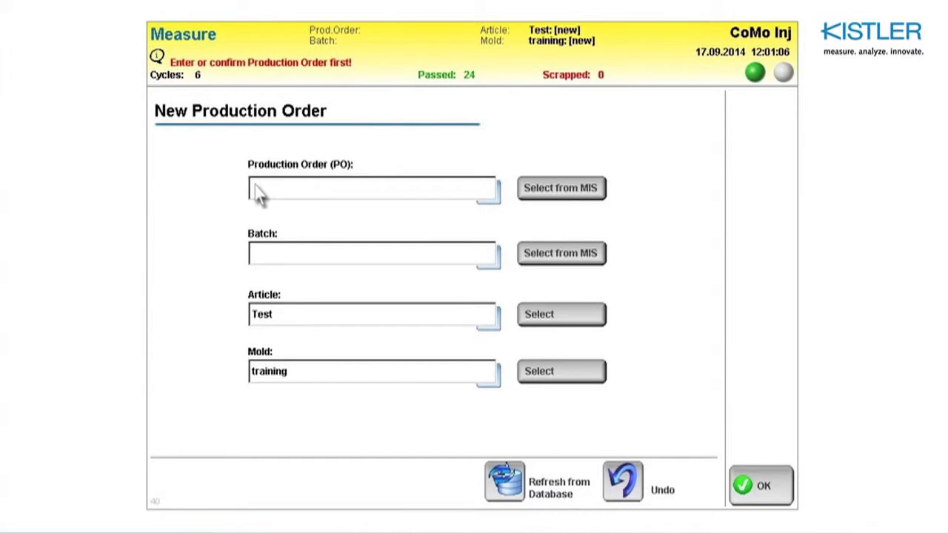
- Name the production order Kistler and set its batch to 1
click(370, 188)
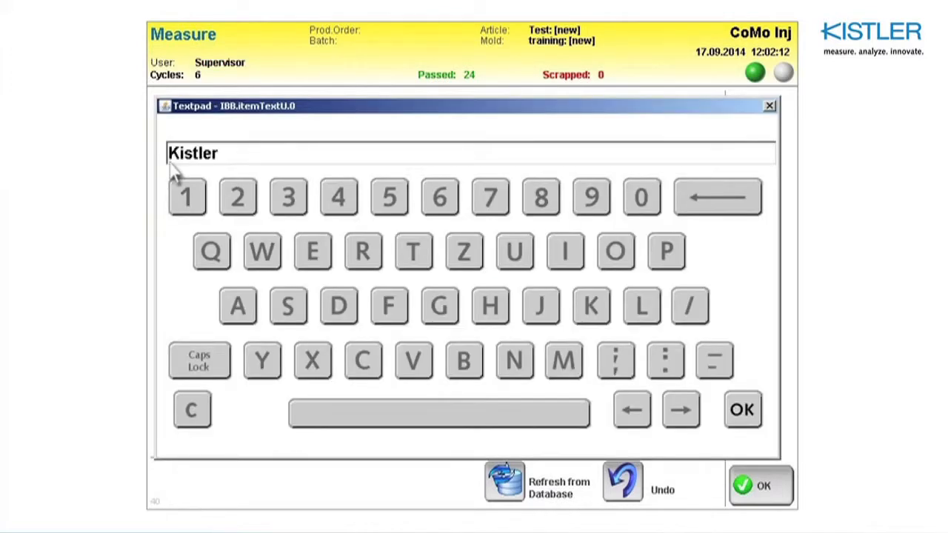
click(740, 409)
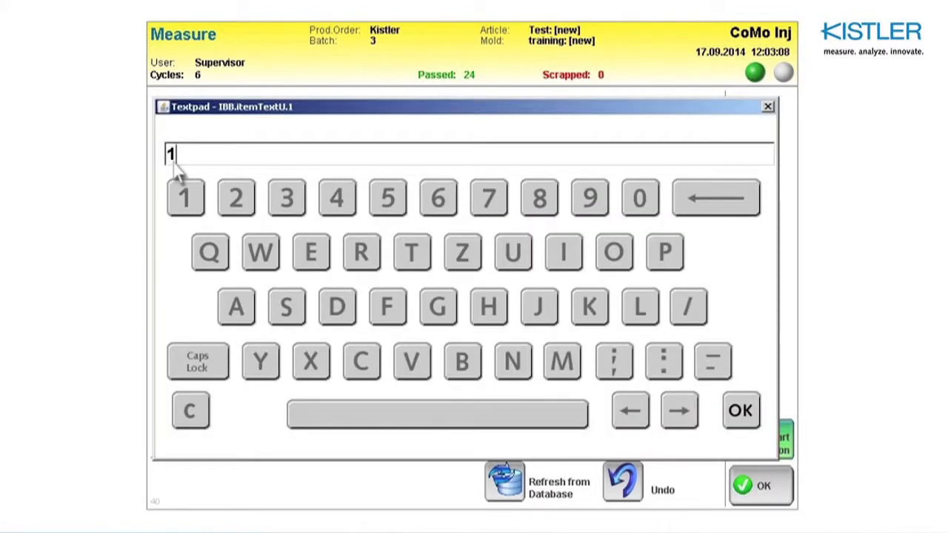
click(740, 410)
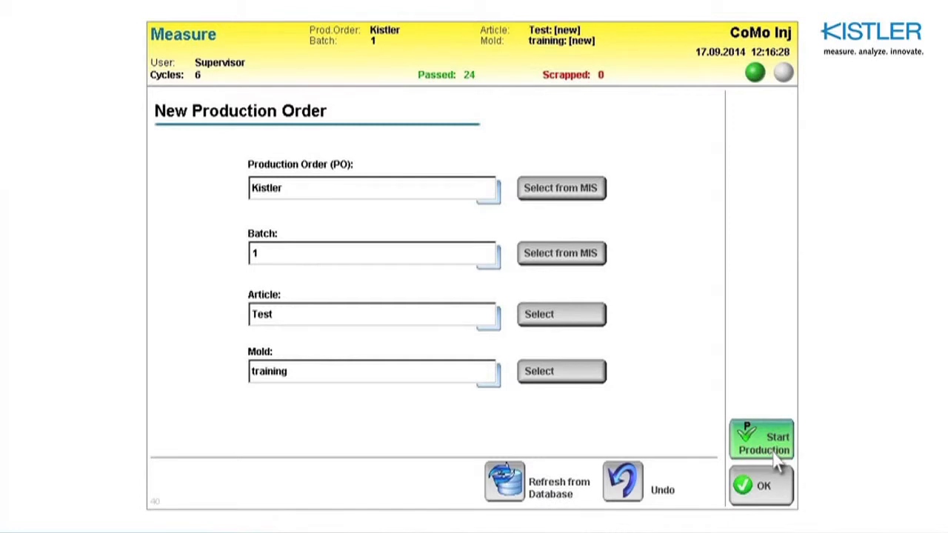
- Start production with good-parts monitoring enabled at 10000 parts
click(761, 439)
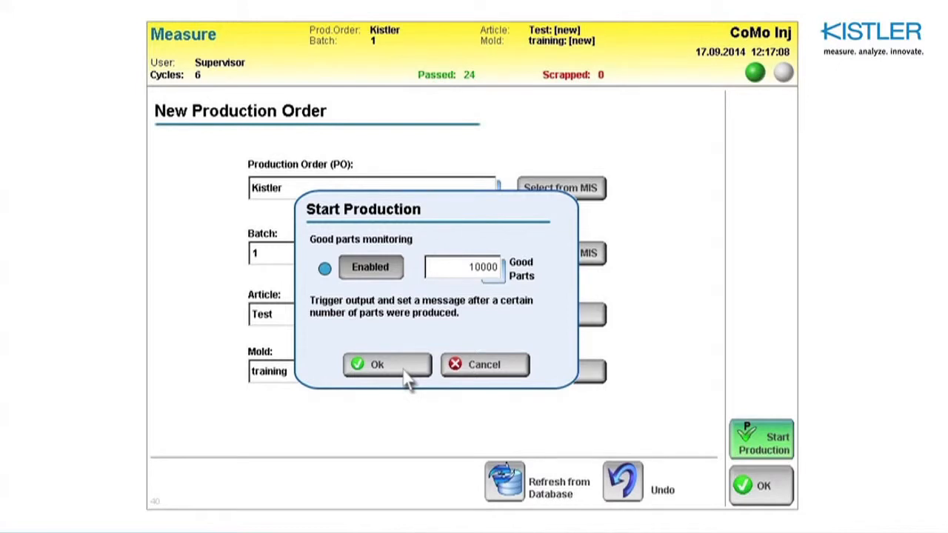
click(377, 364)
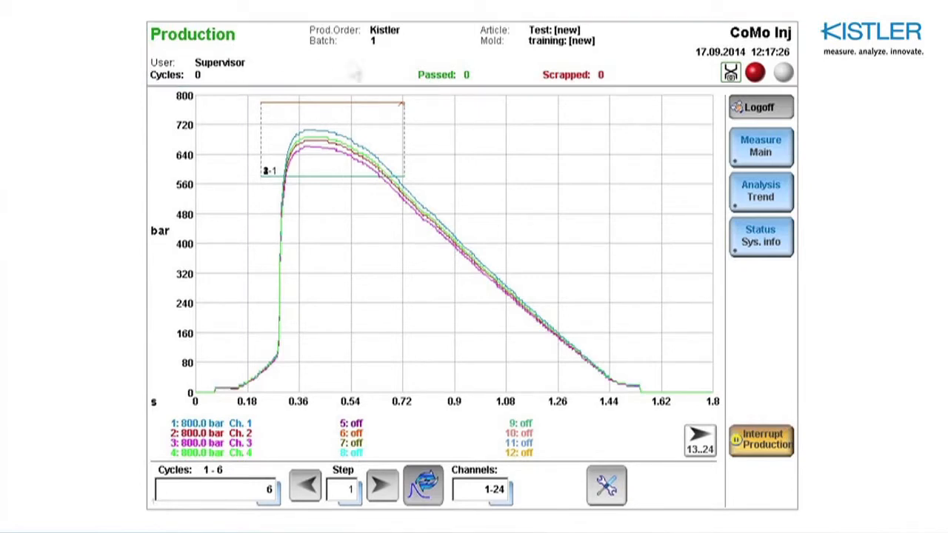
mouse_move(730, 72)
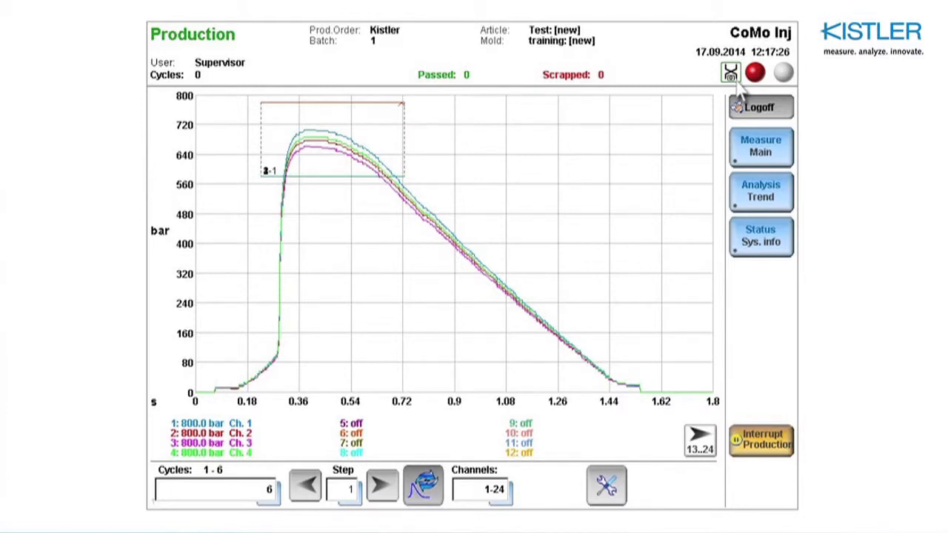
mouse_move(752, 149)
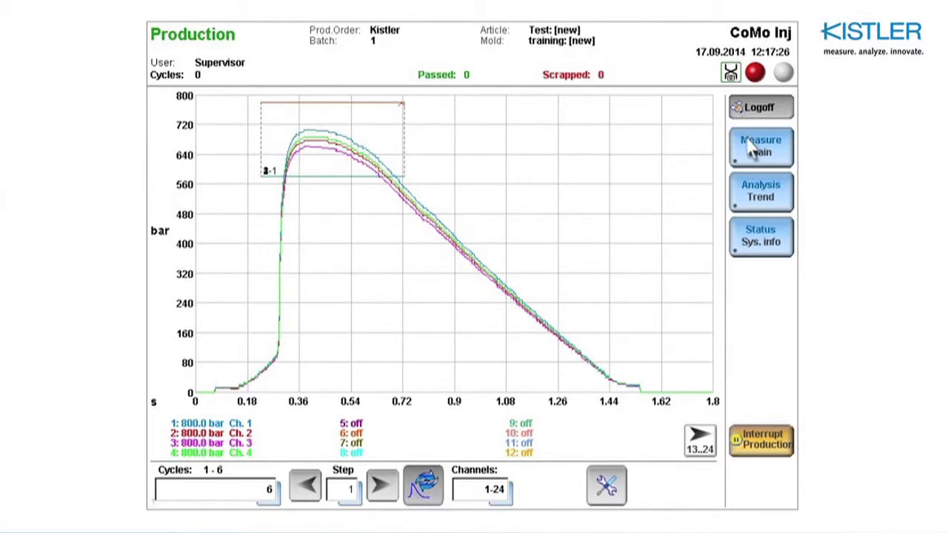
mouse_move(771, 255)
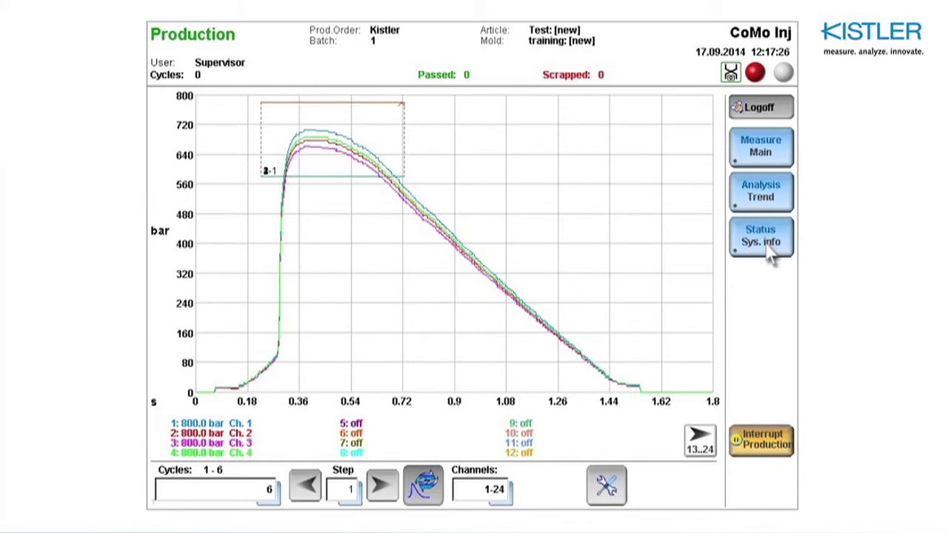
- Show the Status / Sys. info view options during production
click(761, 235)
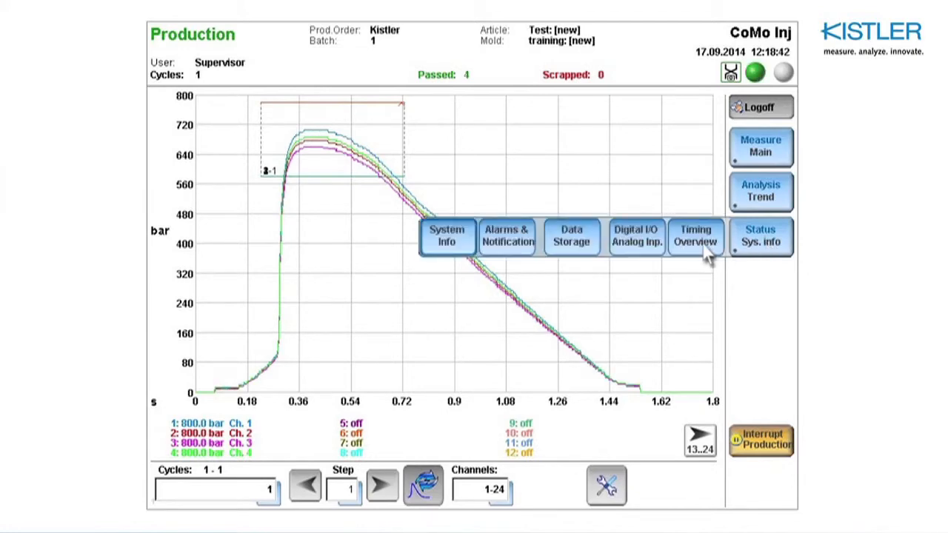
- Review the Digital I/O Analog Inp. status, then bring up the Production Interruption dialog
click(635, 237)
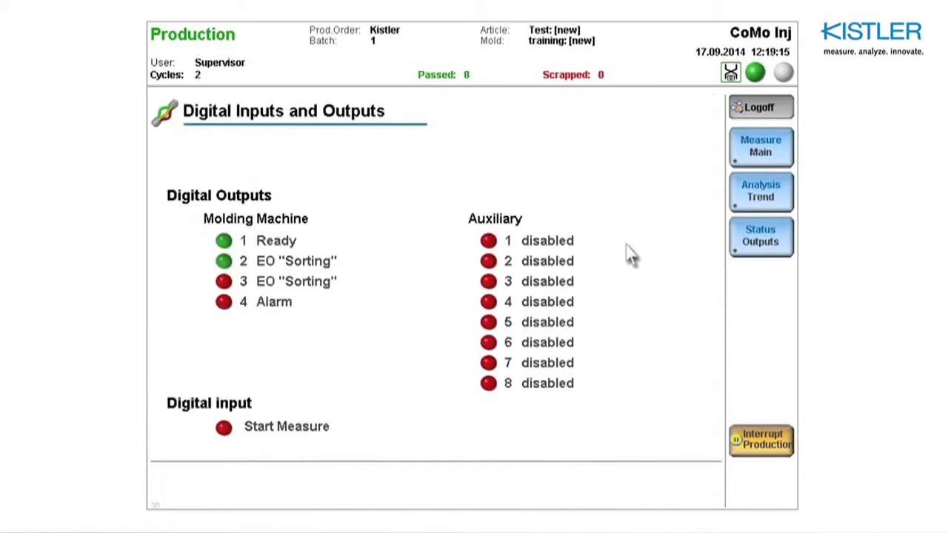
mouse_move(397, 267)
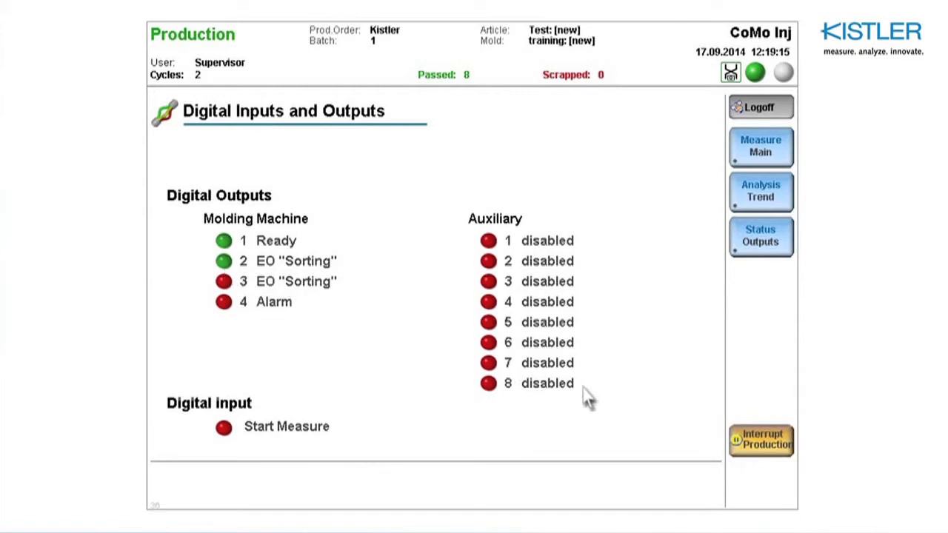
click(762, 442)
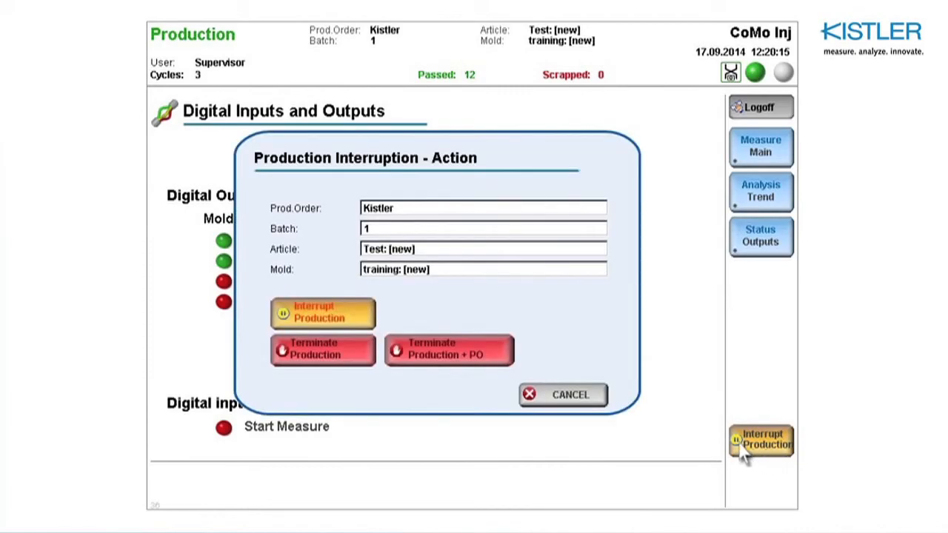